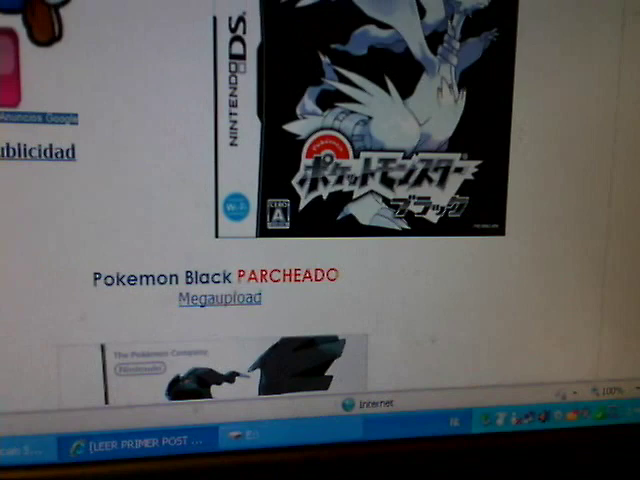
scroll("down", 3)
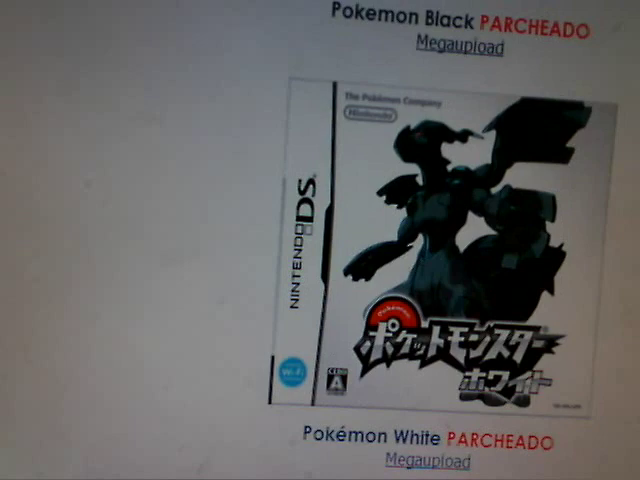